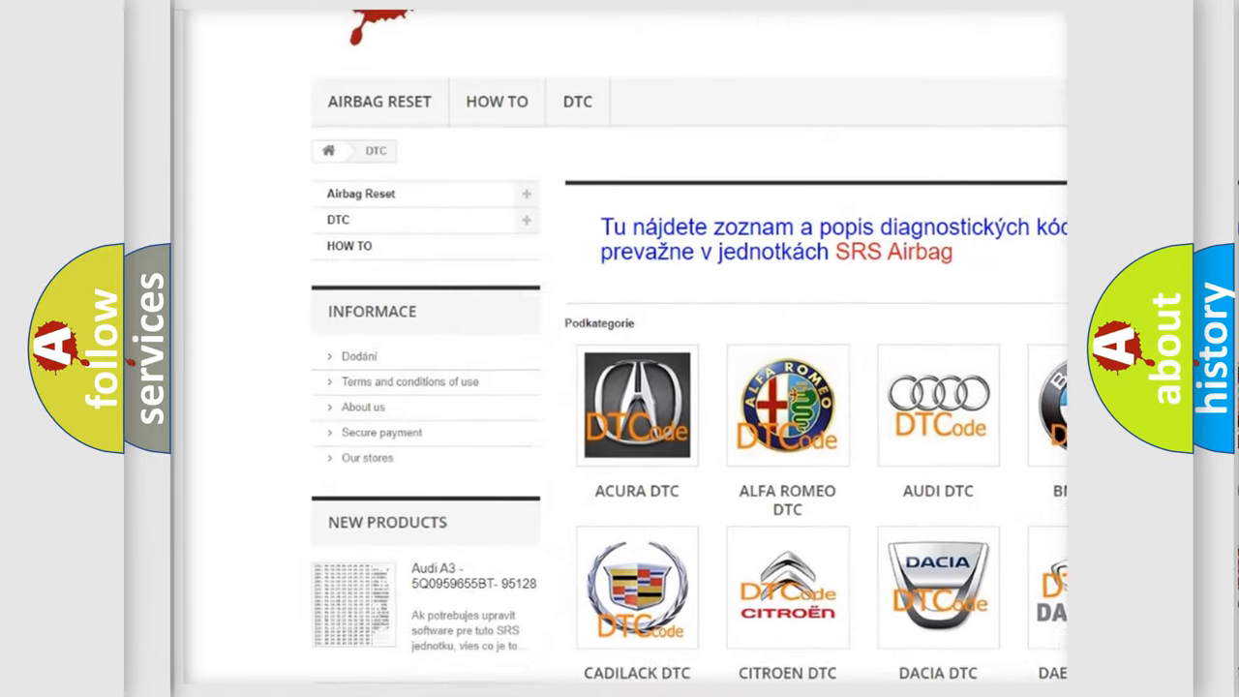
Step: Open the AUDI DTC tile to list Audi's diagnostic code subcategories
{"action": "scroll", "scroll_direction": "down", "scroll_amount": 3}
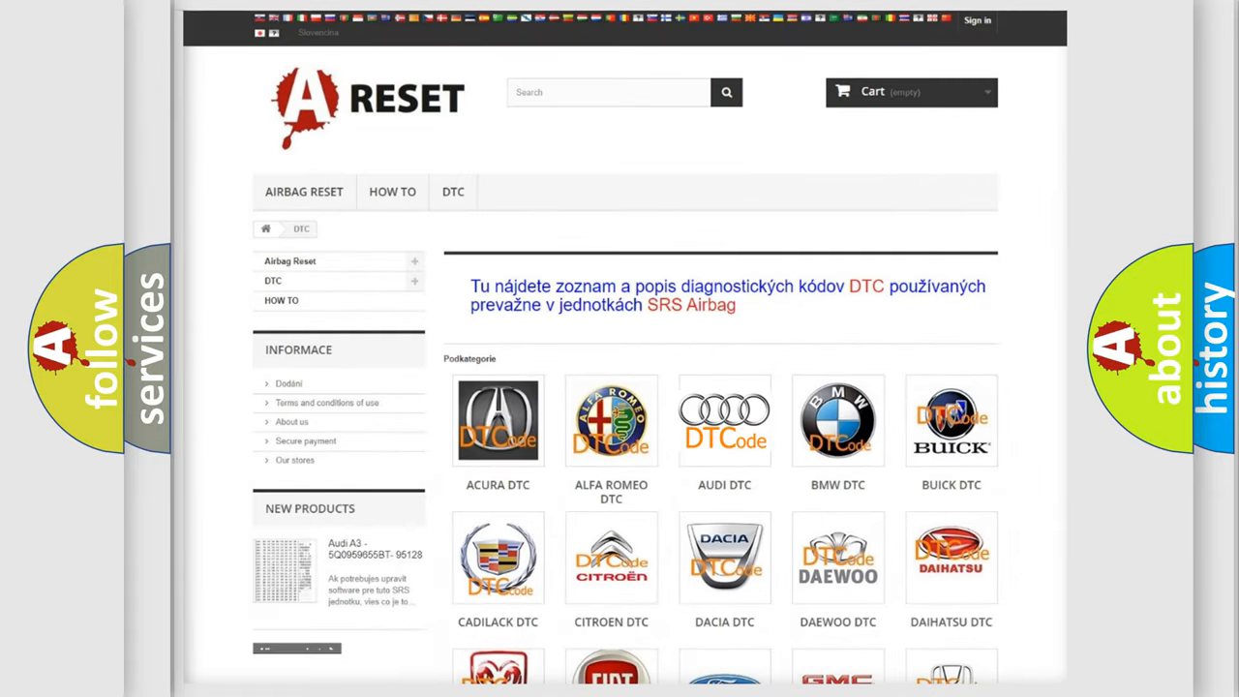
{"action": "left_click", "coordinate": [724, 420]}
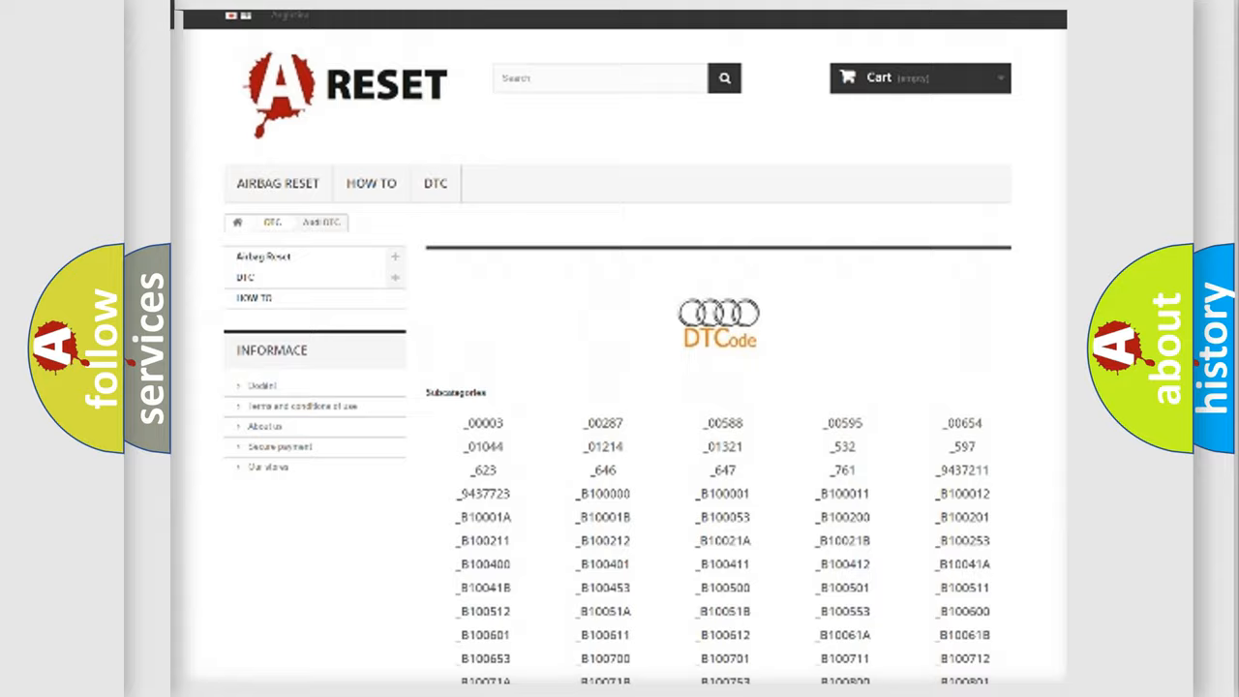